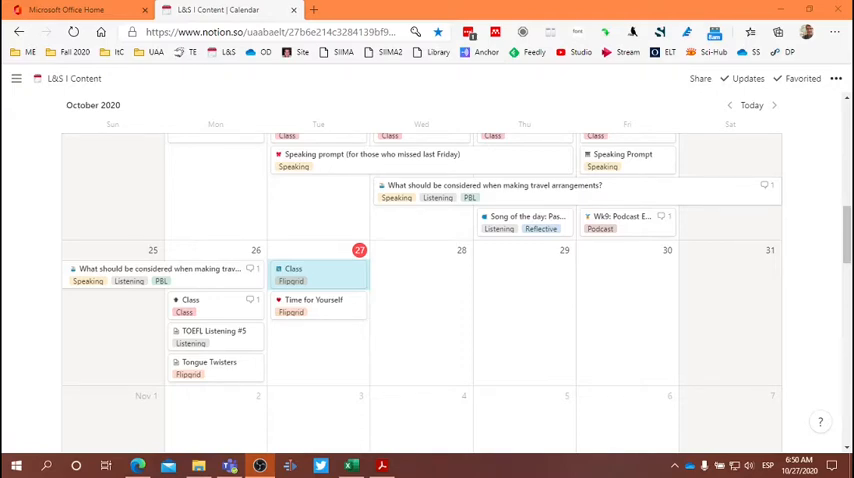
pyautogui.moveTo(277, 396)
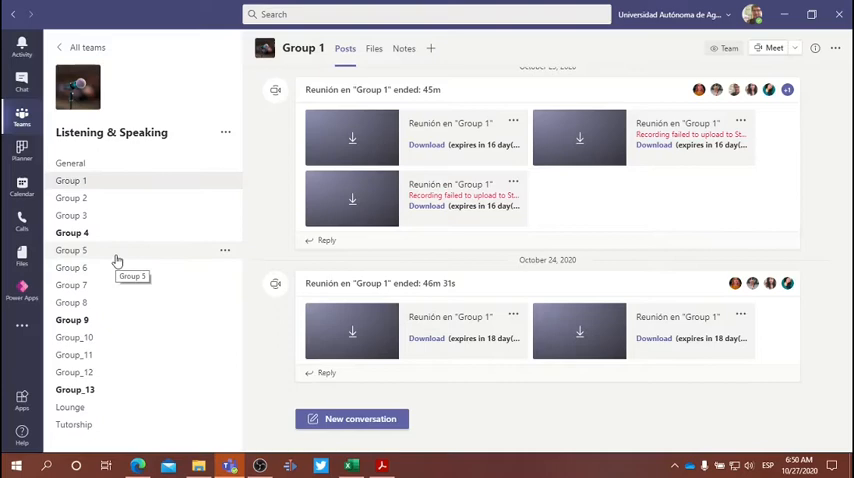
pyautogui.moveTo(100, 198)
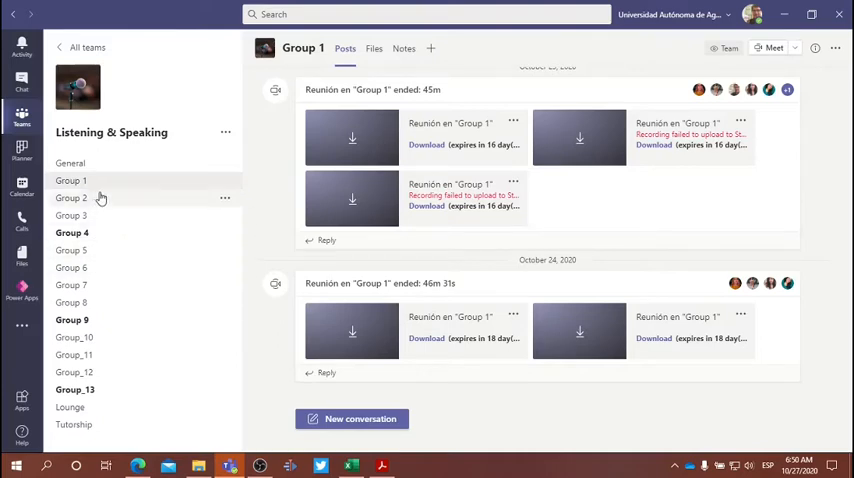
pyautogui.moveTo(102, 233)
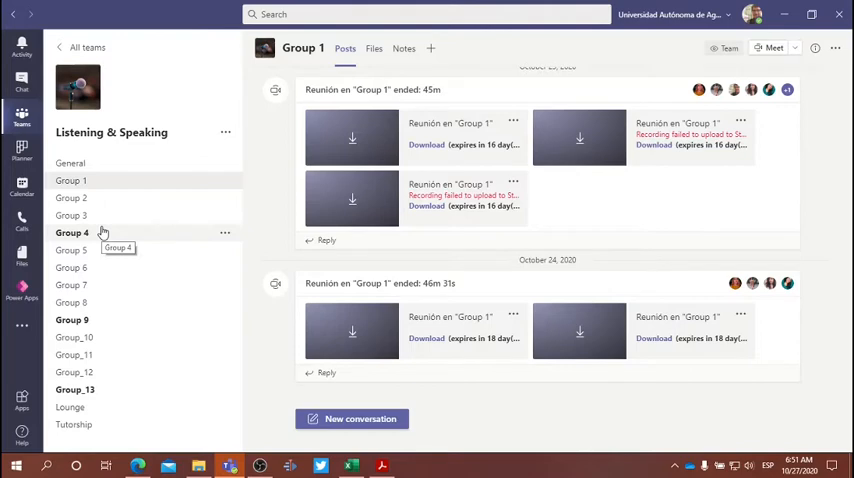
pyautogui.moveTo(97, 297)
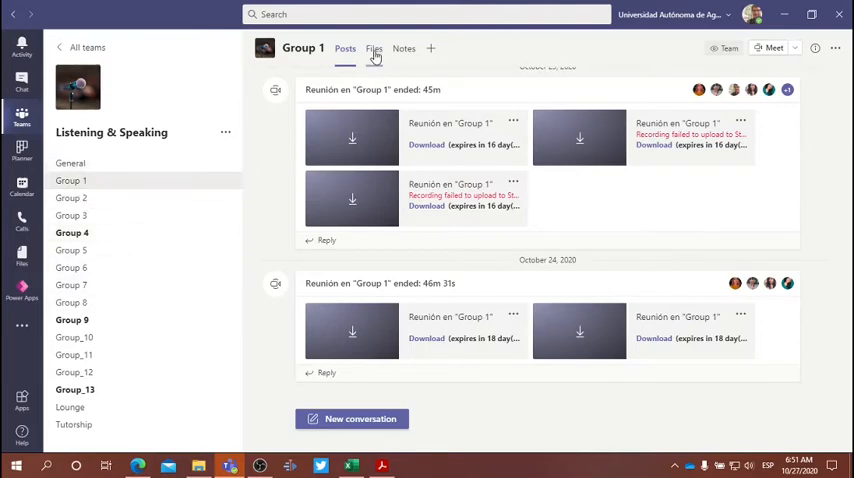
# - Open Group 1's Files tab to list the weekly folders, final video folder and STORIES
pyautogui.click(373, 48)
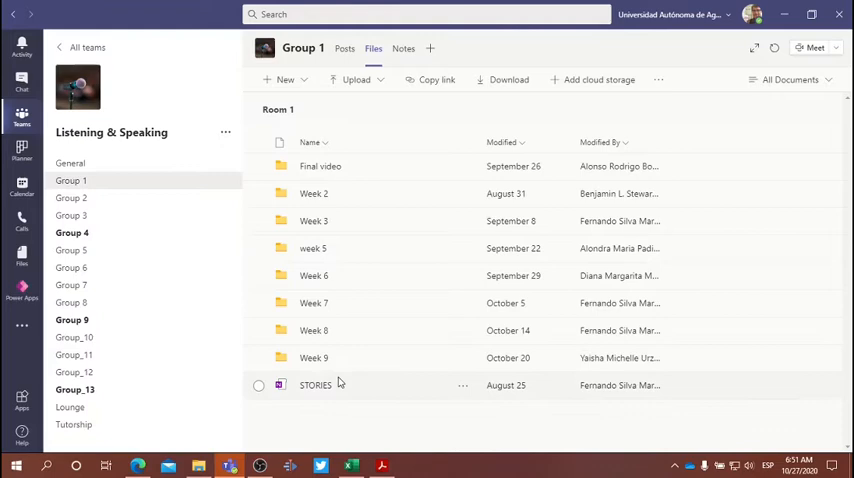
pyautogui.moveTo(357, 381)
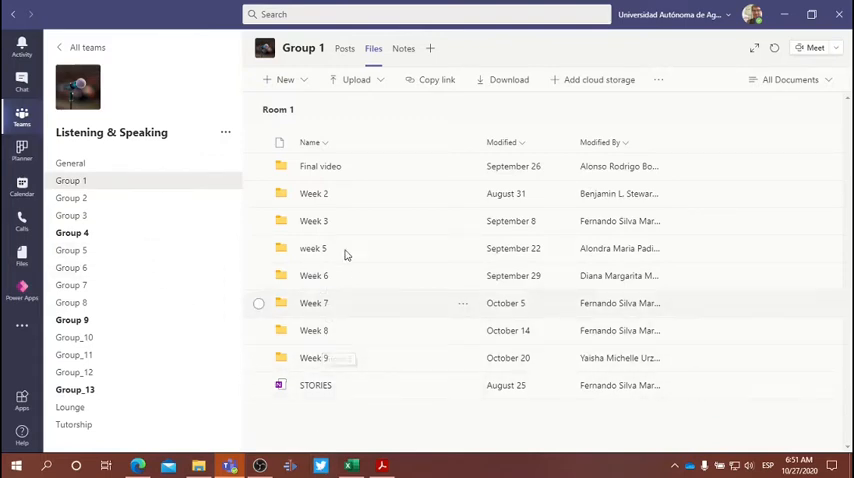
pyautogui.moveTo(320, 385)
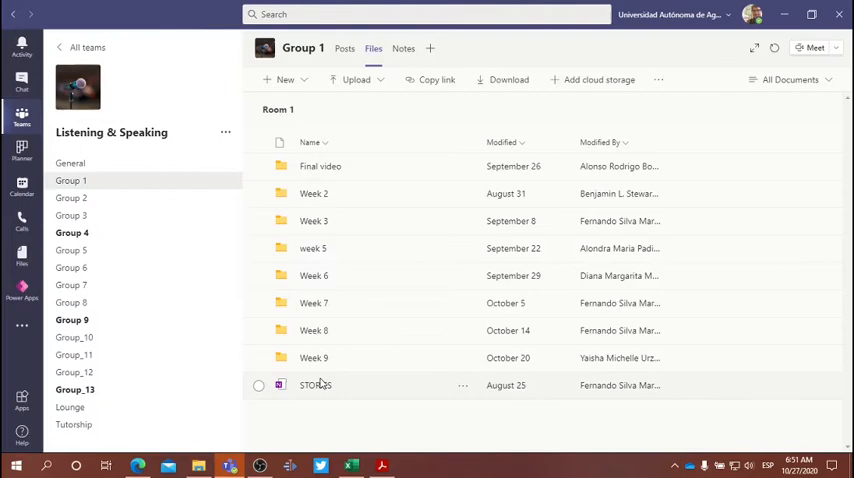
pyautogui.moveTo(325, 375)
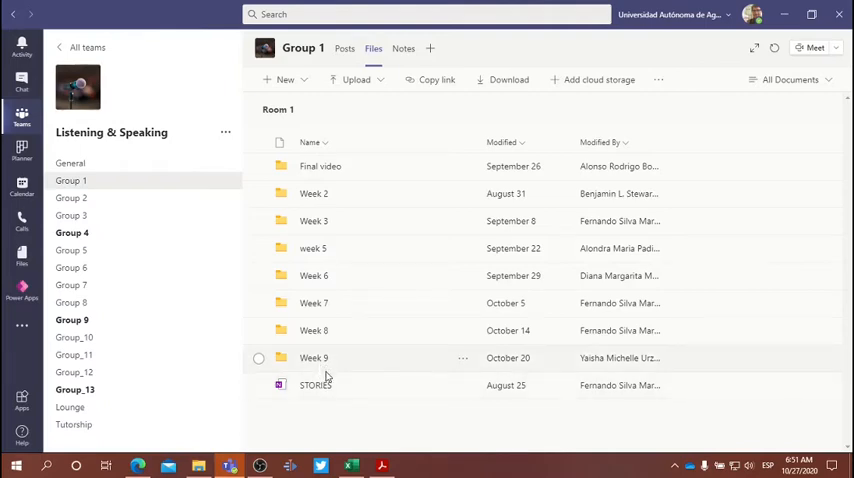
pyautogui.moveTo(323, 372)
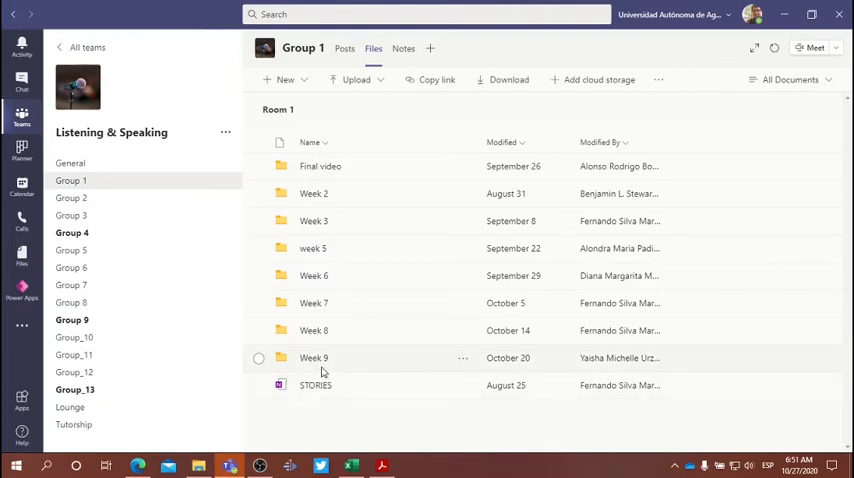
pyautogui.moveTo(380, 357)
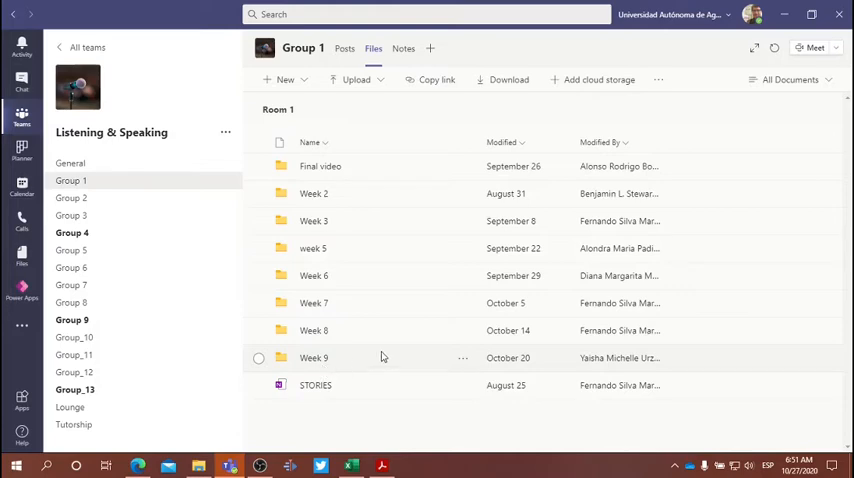